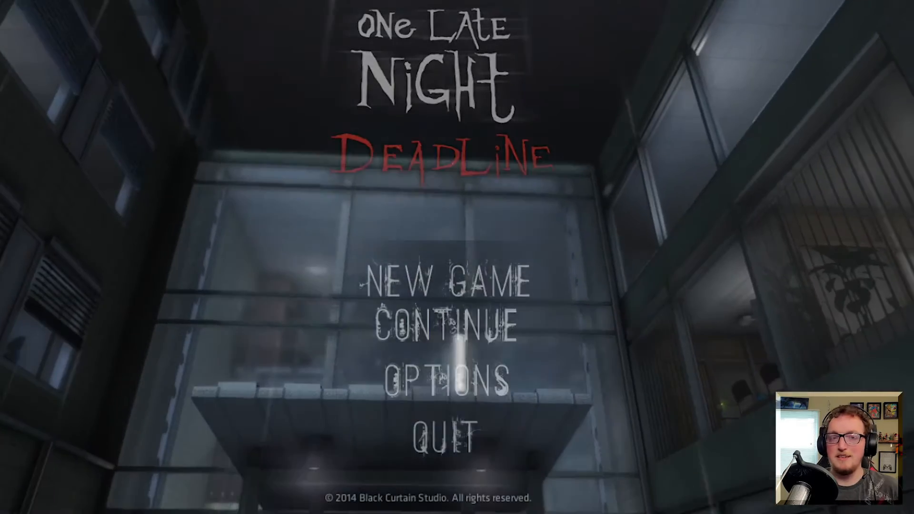
# Step: Start a new game from the title menu and confirm the control settings to begin play
pyautogui.click(451, 279)
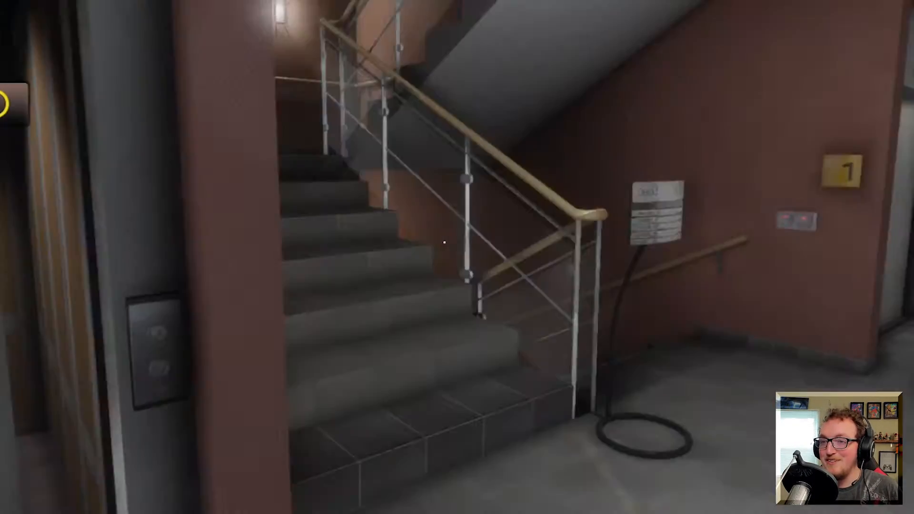
pyautogui.moveTo(457, 257)
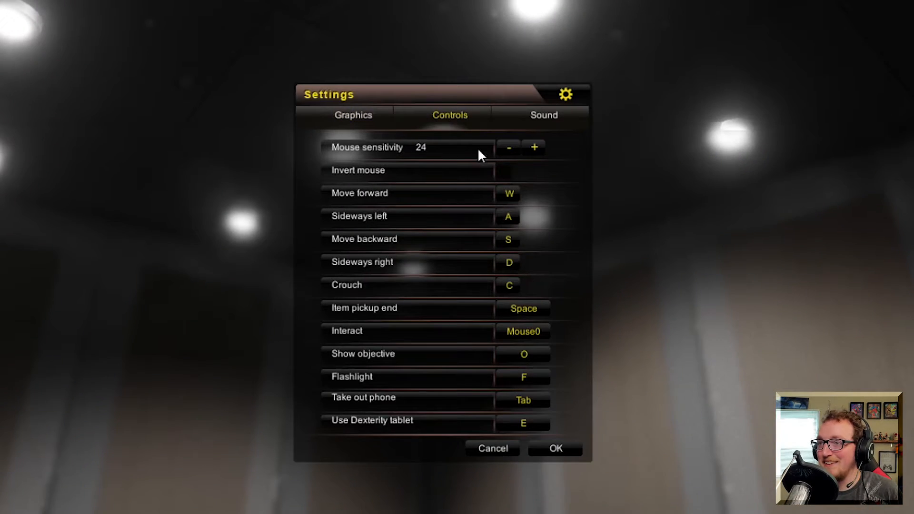
pyautogui.click(555, 448)
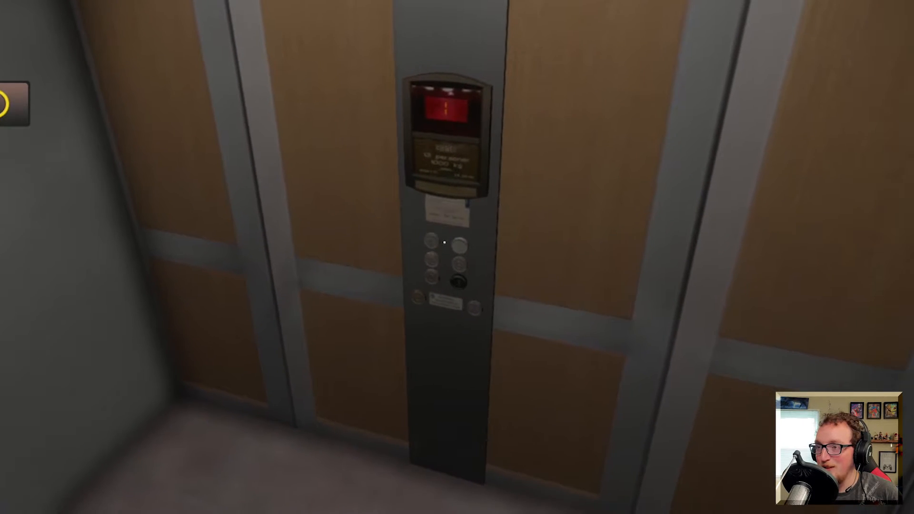
pyautogui.moveTo(445, 243)
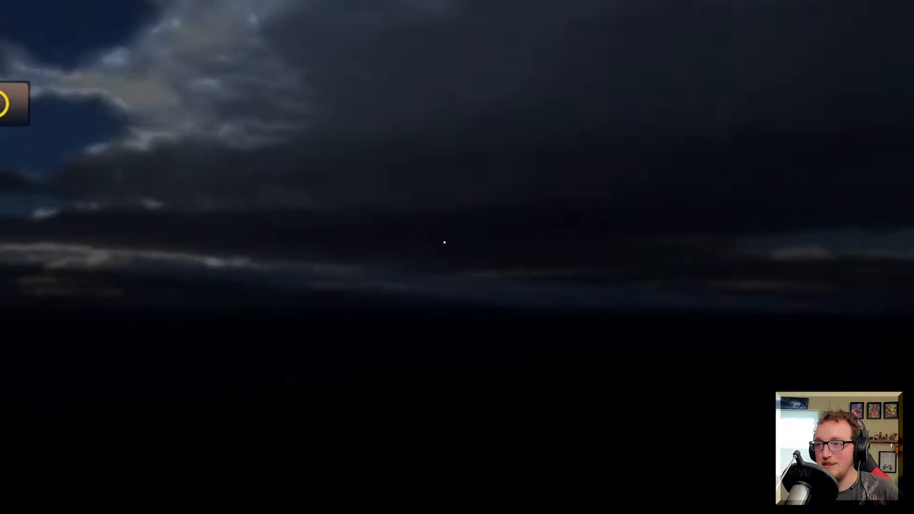
# Step: Pause and resume, walk forward down the corridor, and flip the wall light switch on
pyautogui.press('Escape')
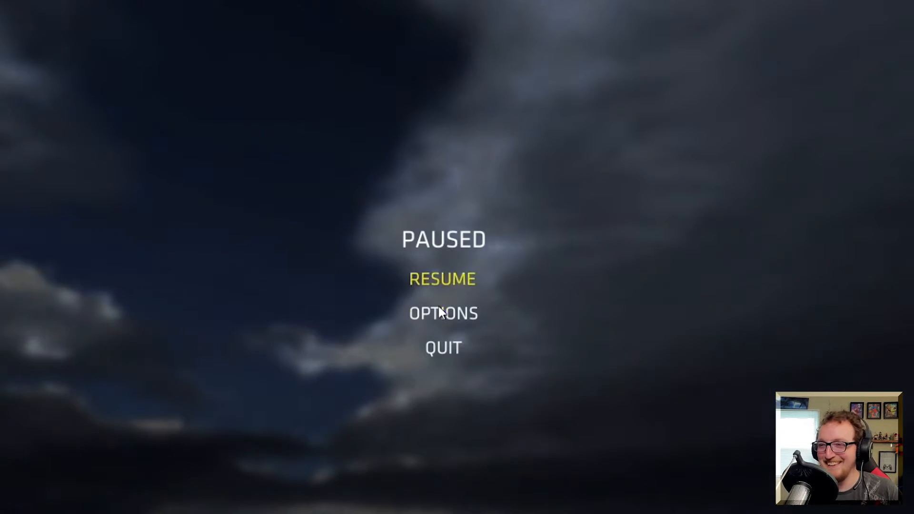
pyautogui.click(442, 279)
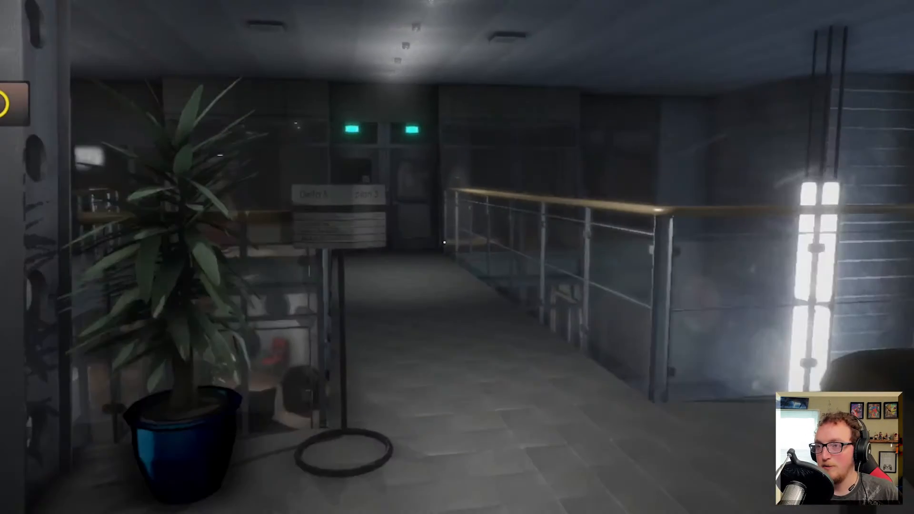
pyautogui.press('w')
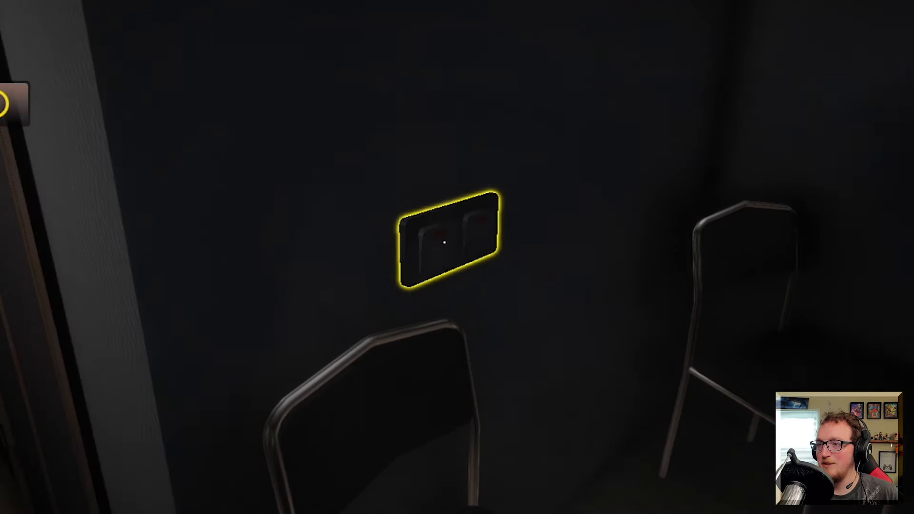
pyautogui.click(443, 242)
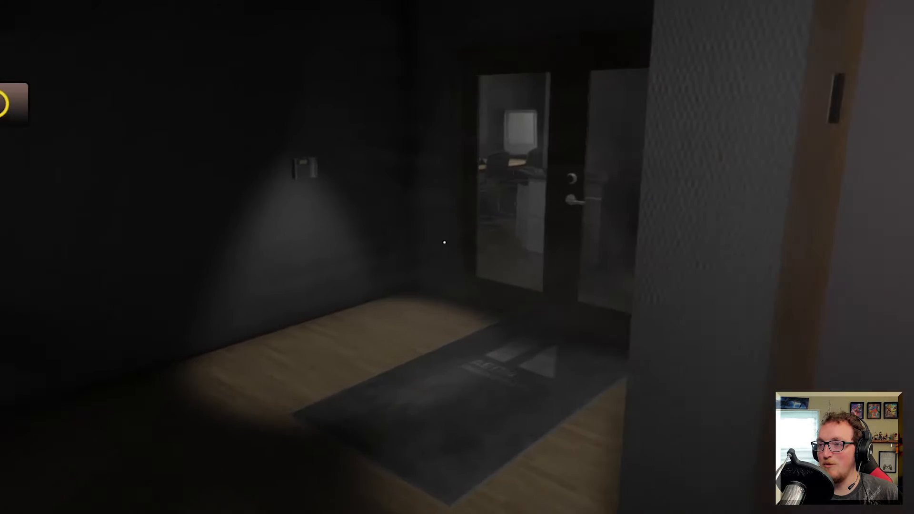
pyautogui.moveTo(443, 243)
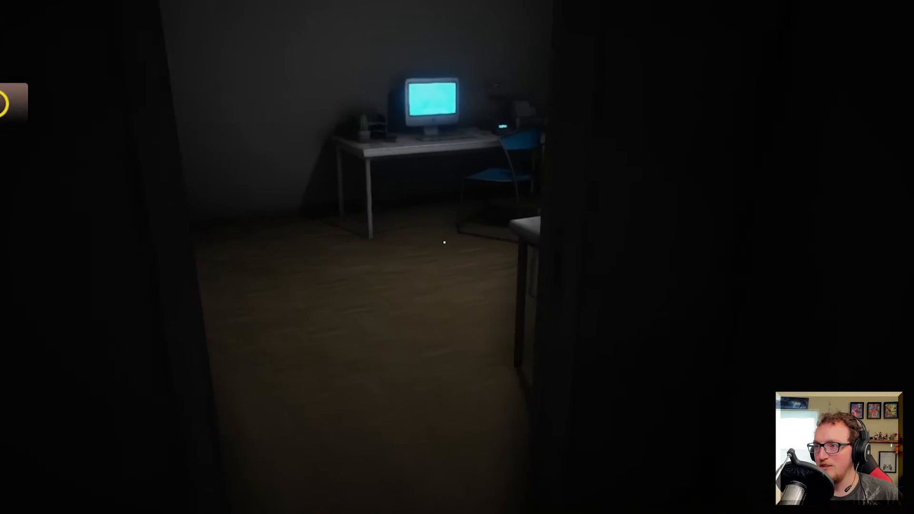
pyautogui.moveTo(457, 241)
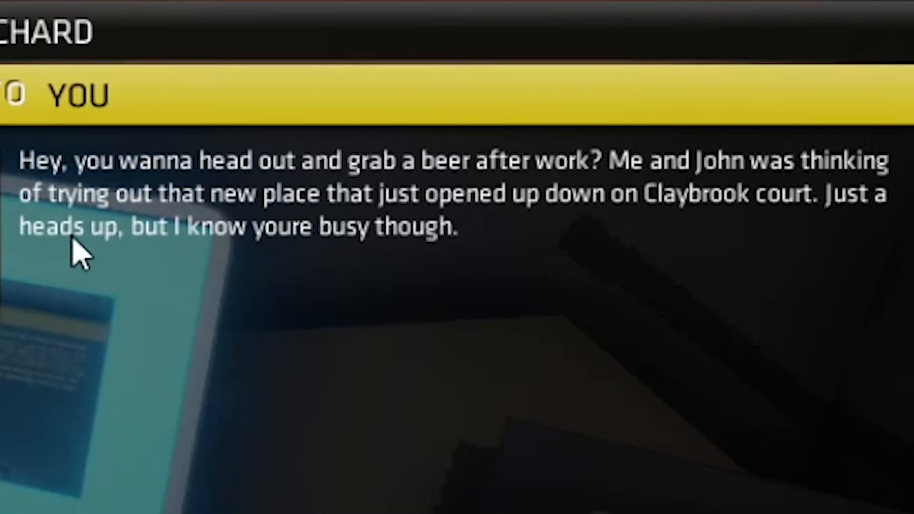
pyautogui.moveTo(300, 231)
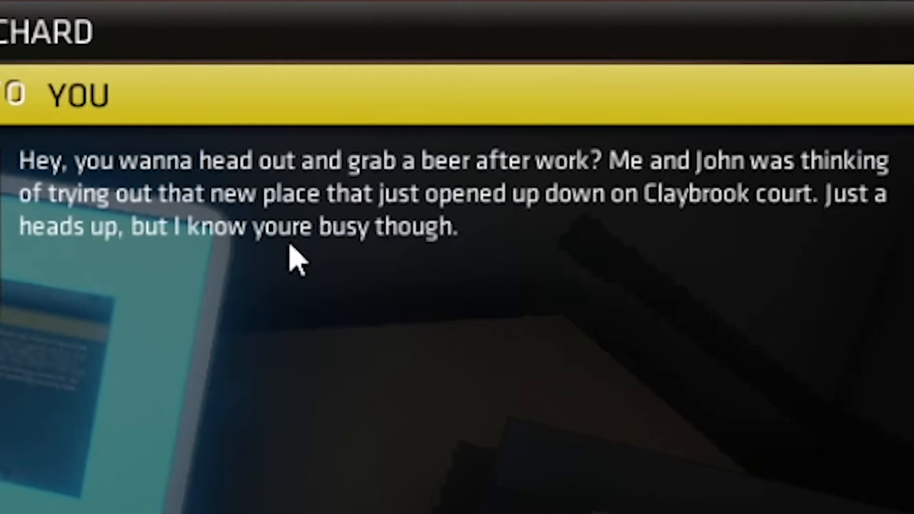
pyautogui.moveTo(432, 210)
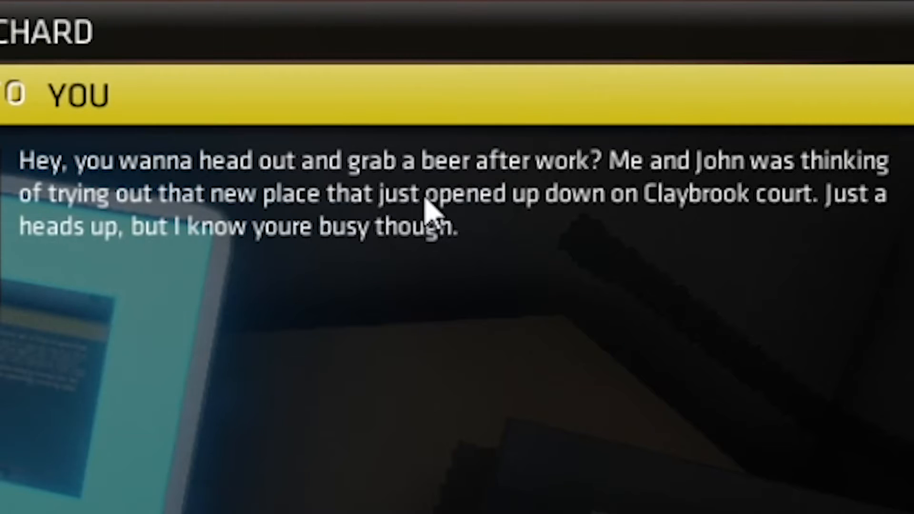
# Step: Read Richard's 'WTF?!' email about the shadow photo, then disconnect from the computer
pyautogui.click(315, 252)
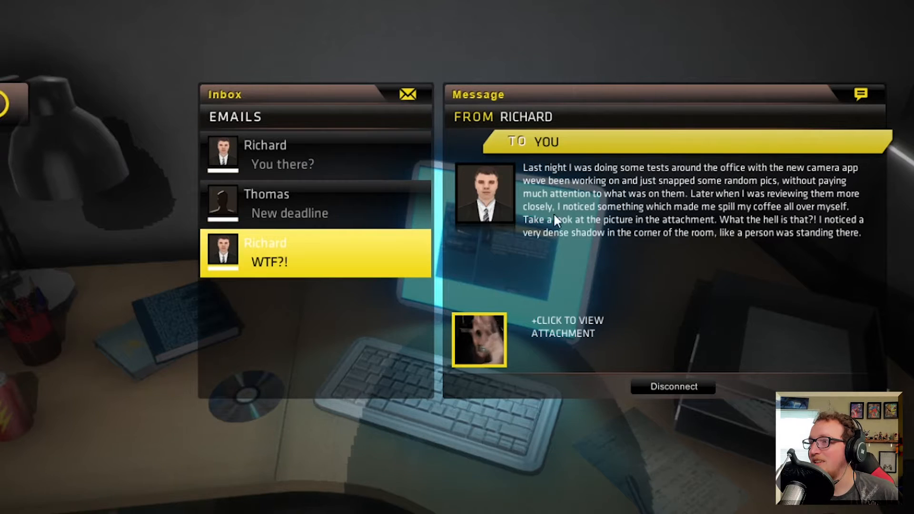
pyautogui.moveTo(682, 236)
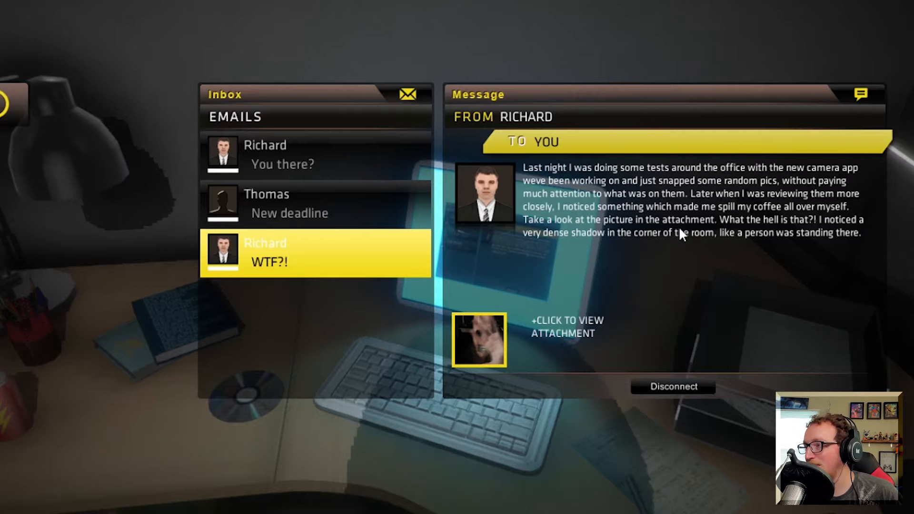
pyautogui.moveTo(558, 302)
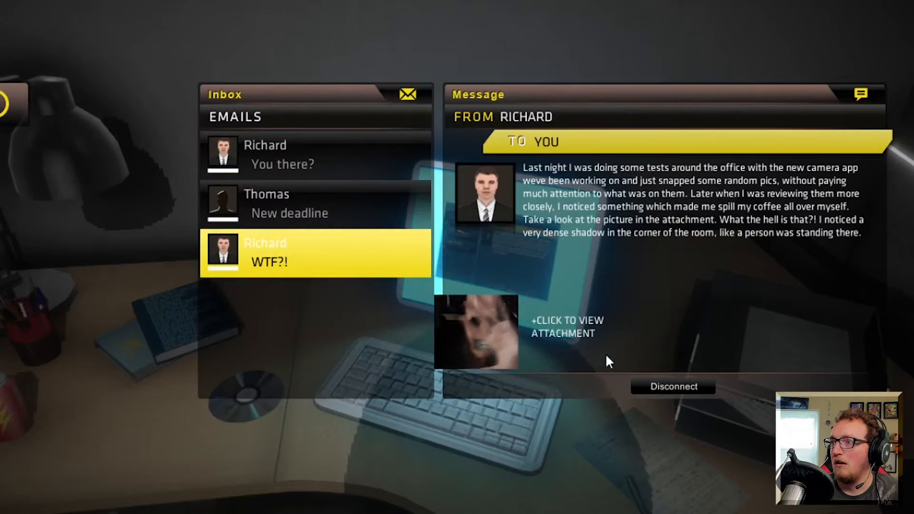
pyautogui.click(672, 387)
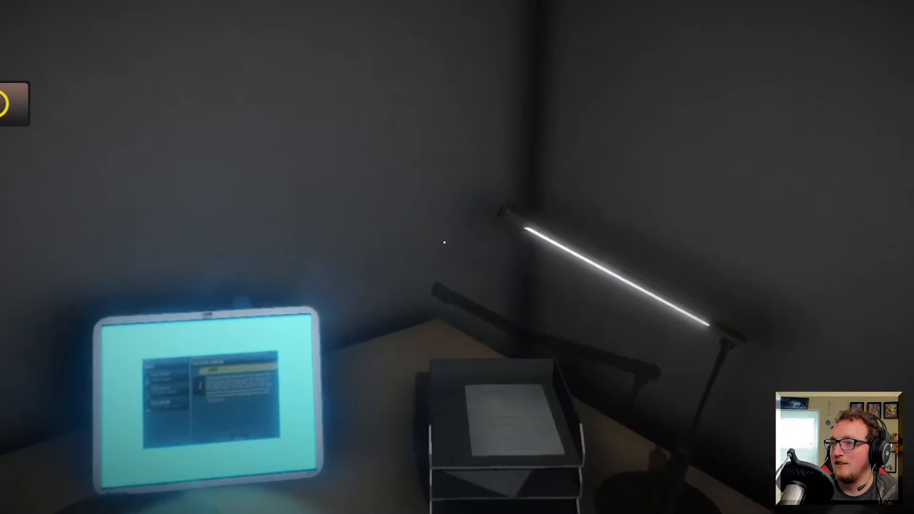
pyautogui.moveTo(443, 242)
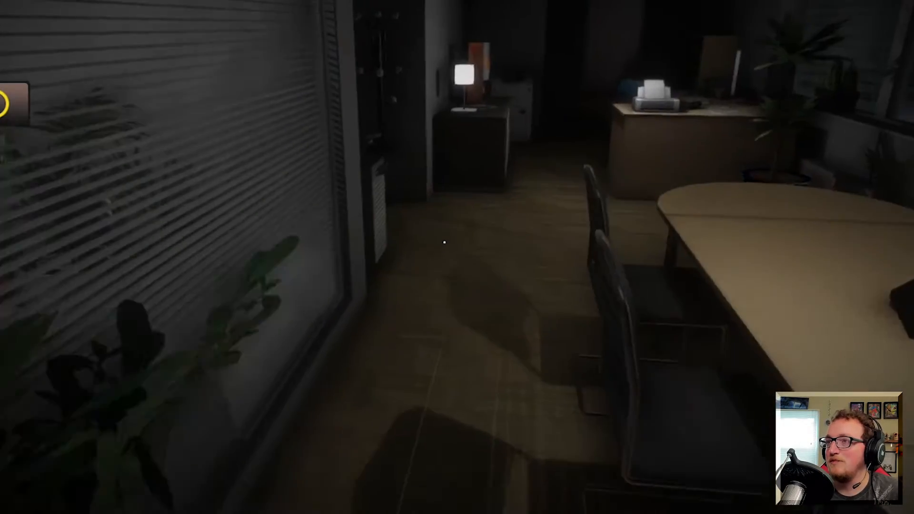
pyautogui.moveTo(457, 256)
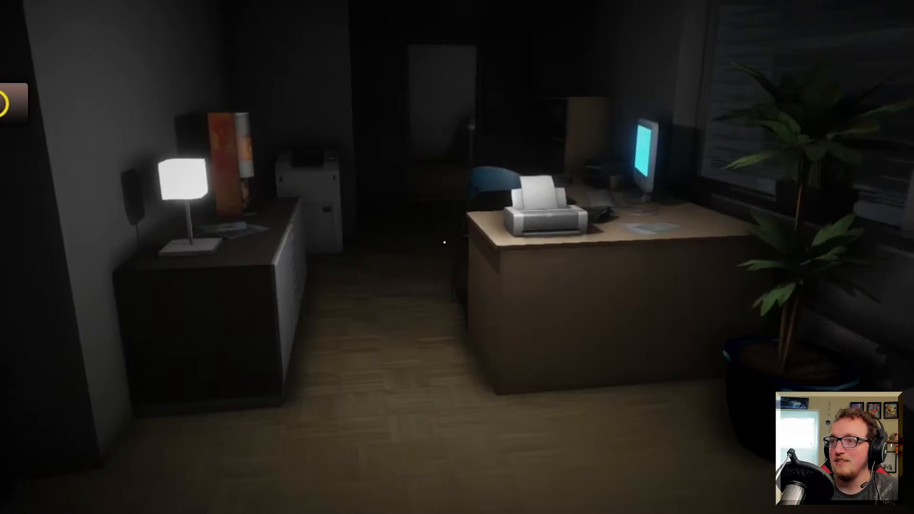
pyautogui.moveTo(541, 203)
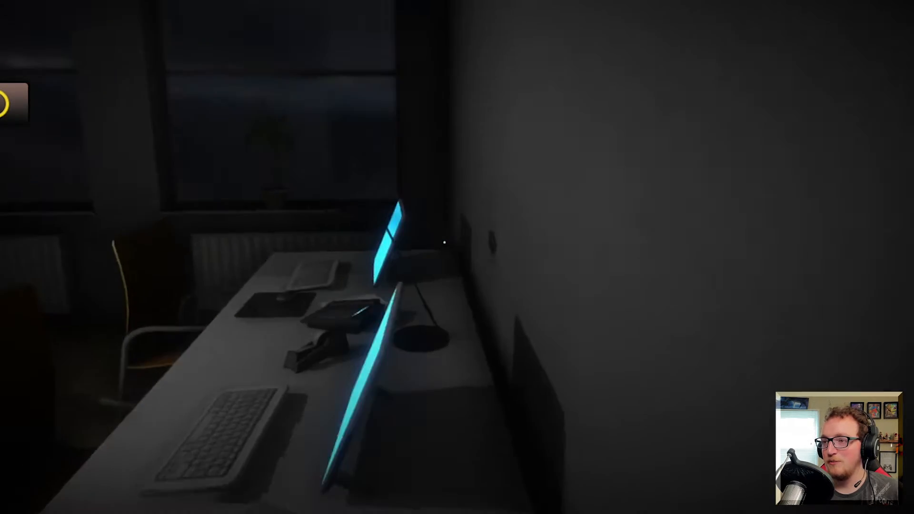
pyautogui.moveTo(458, 257)
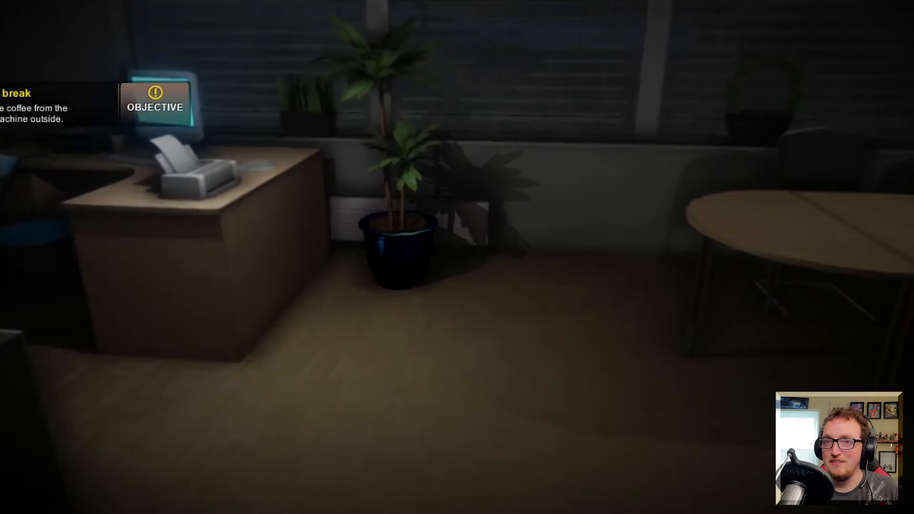
pyautogui.moveTo(457, 257)
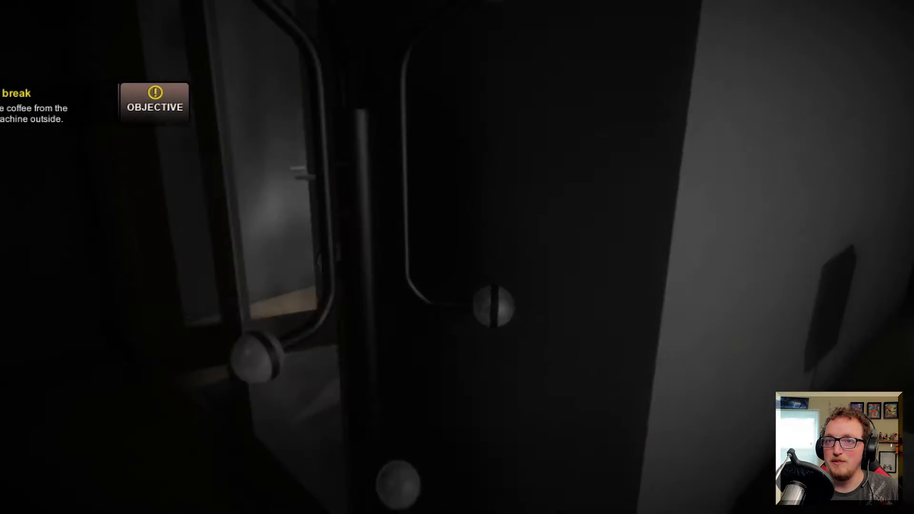
pyautogui.moveTo(457, 257)
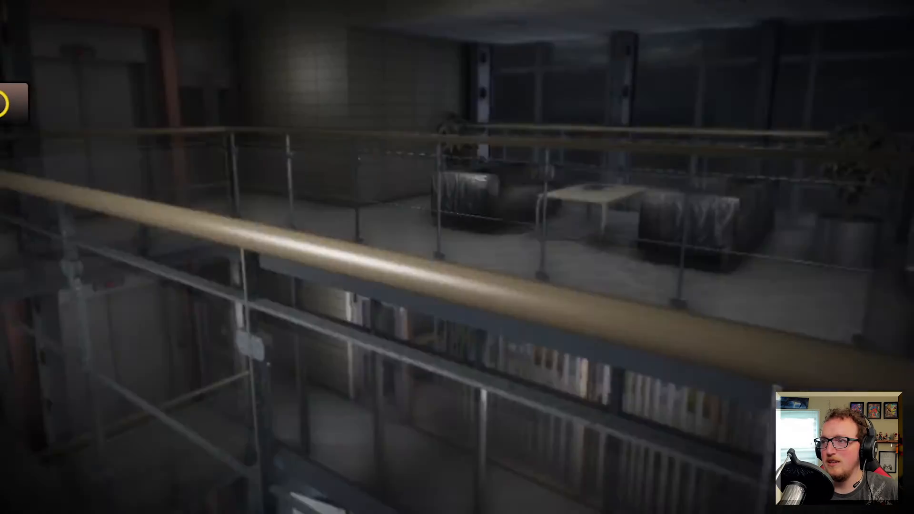
pyautogui.moveTo(458, 257)
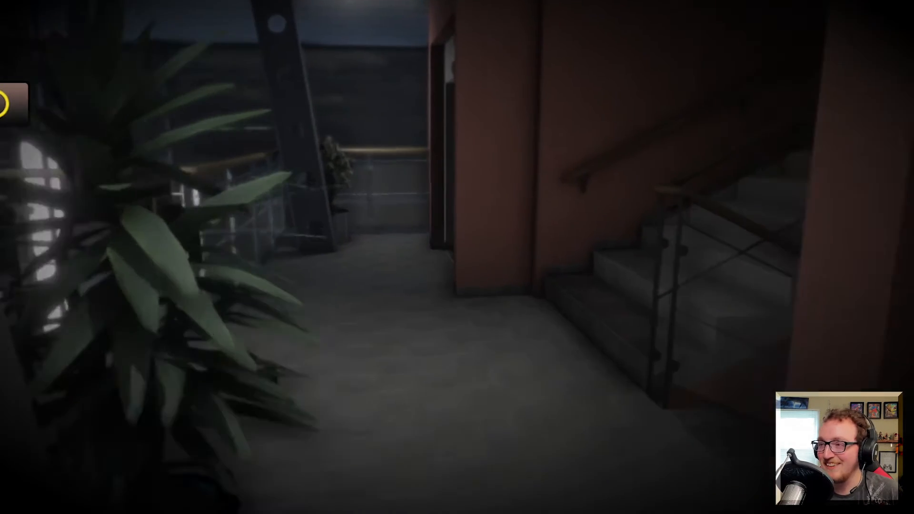
pyautogui.moveTo(457, 258)
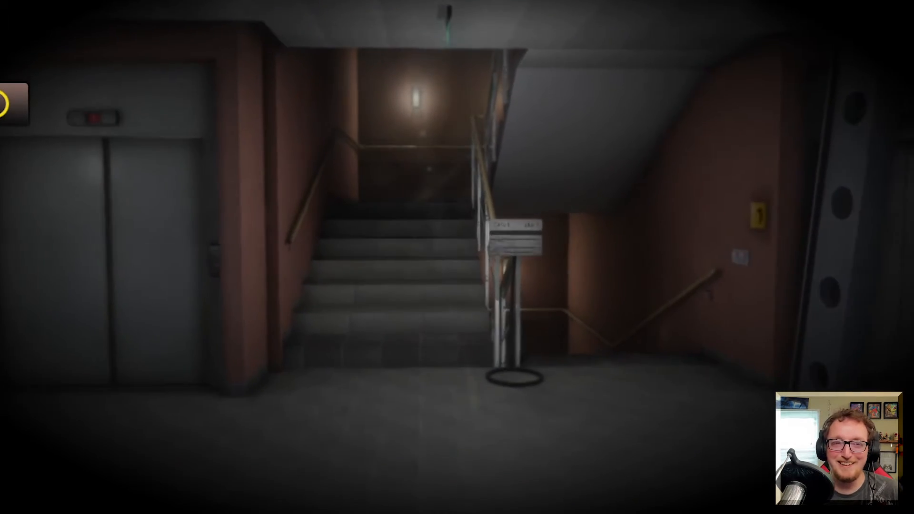
# Step: Walk forward along the balcony corridor toward the stairwell beside the elevator
pyautogui.press('w')
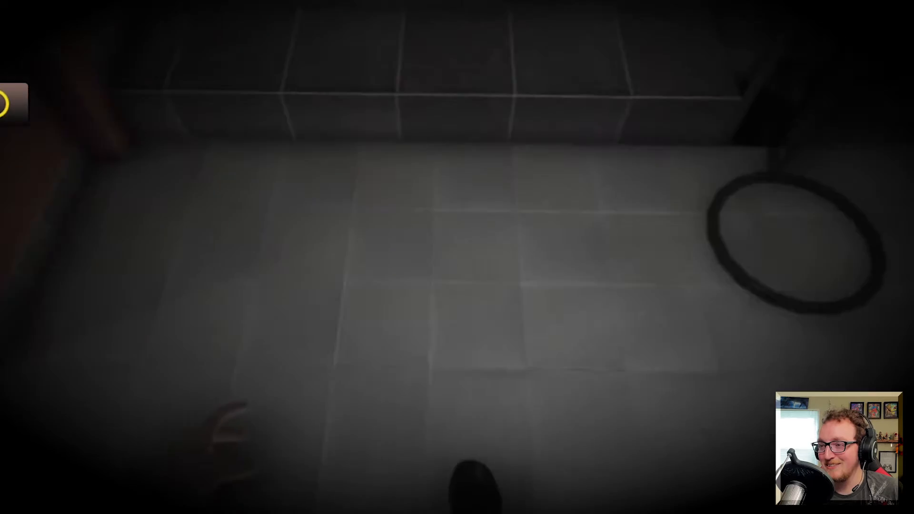
pyautogui.moveTo(457, 257)
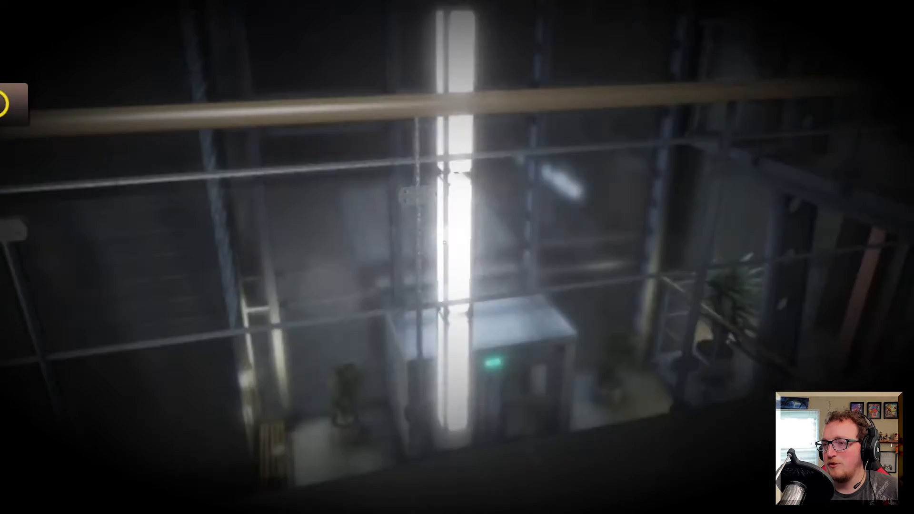
pyautogui.moveTo(443, 242)
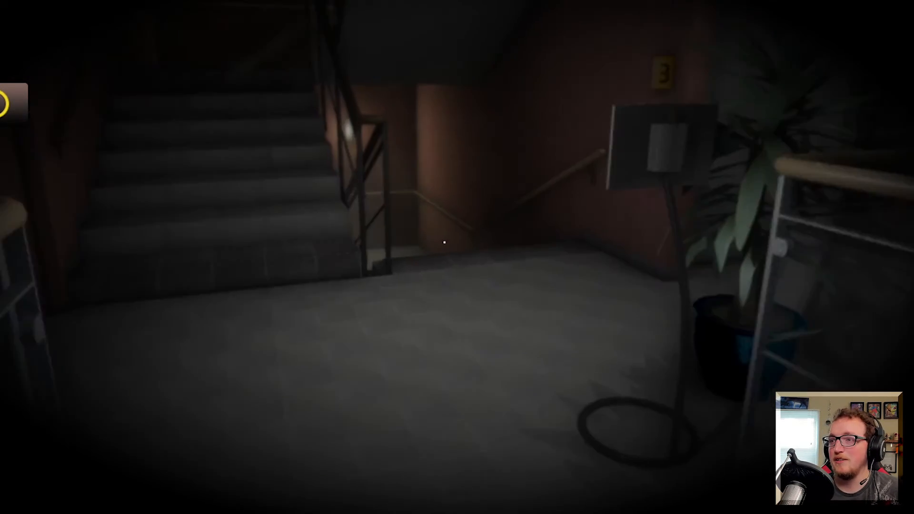
pyautogui.moveTo(443, 243)
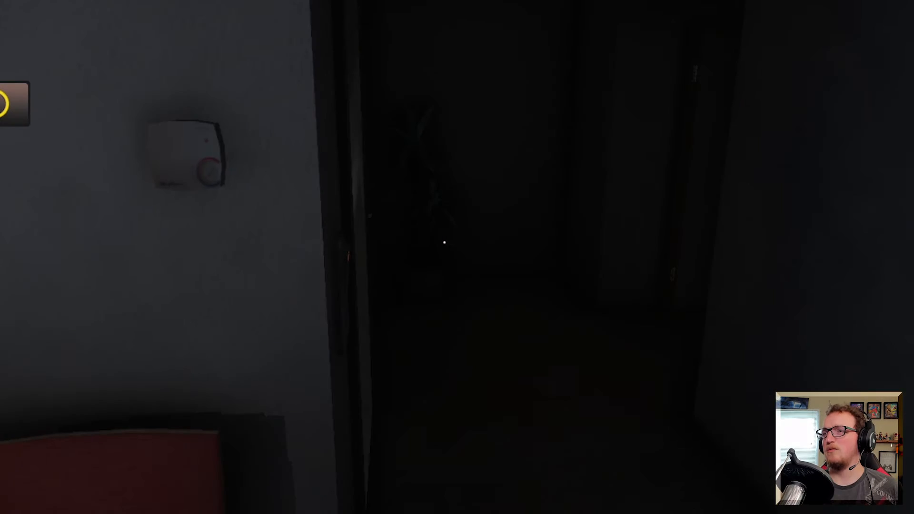
pyautogui.moveTo(443, 243)
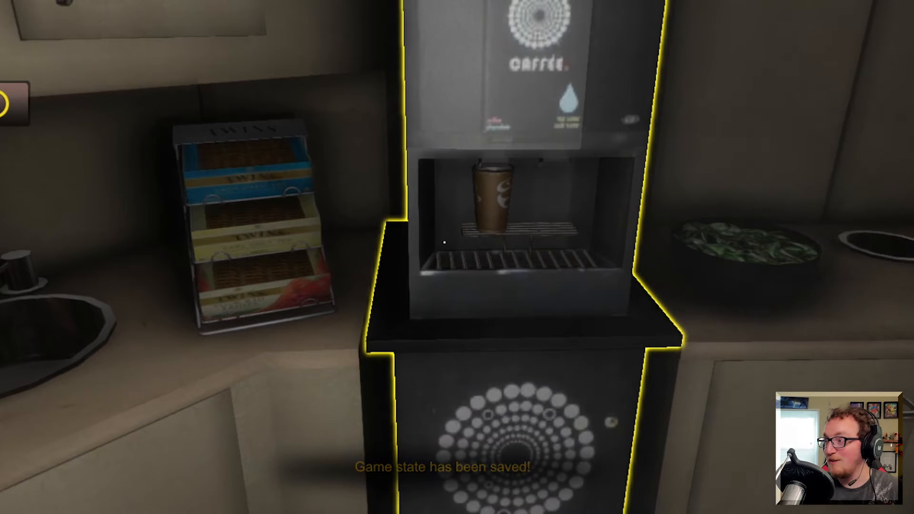
pyautogui.moveTo(457, 257)
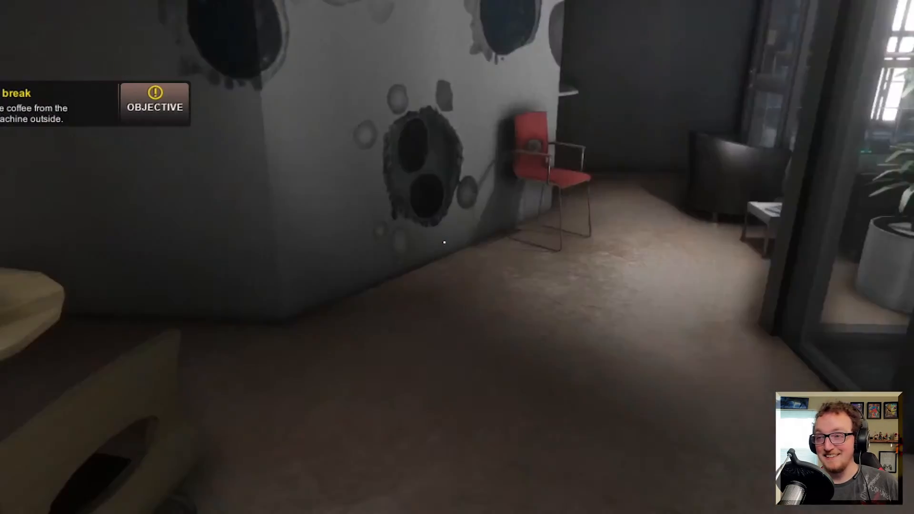
pyautogui.moveTo(457, 242)
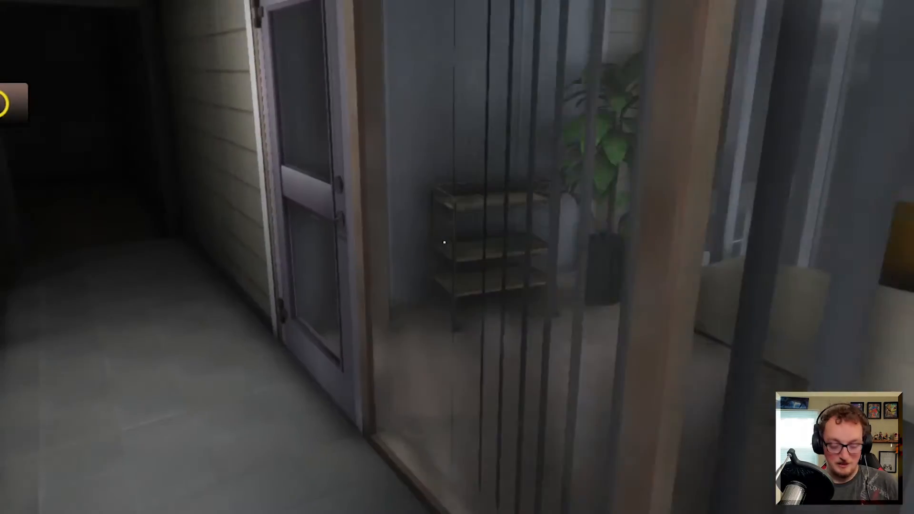
pyautogui.moveTo(443, 242)
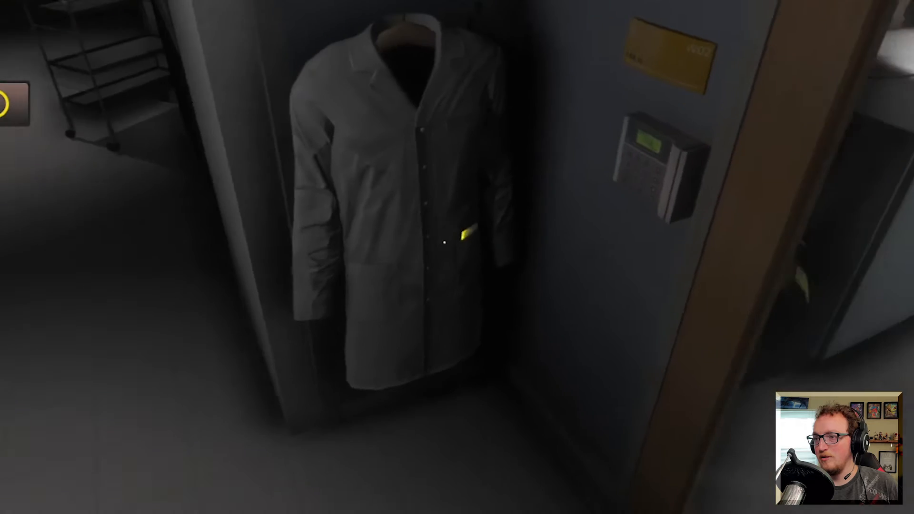
pyautogui.moveTo(443, 242)
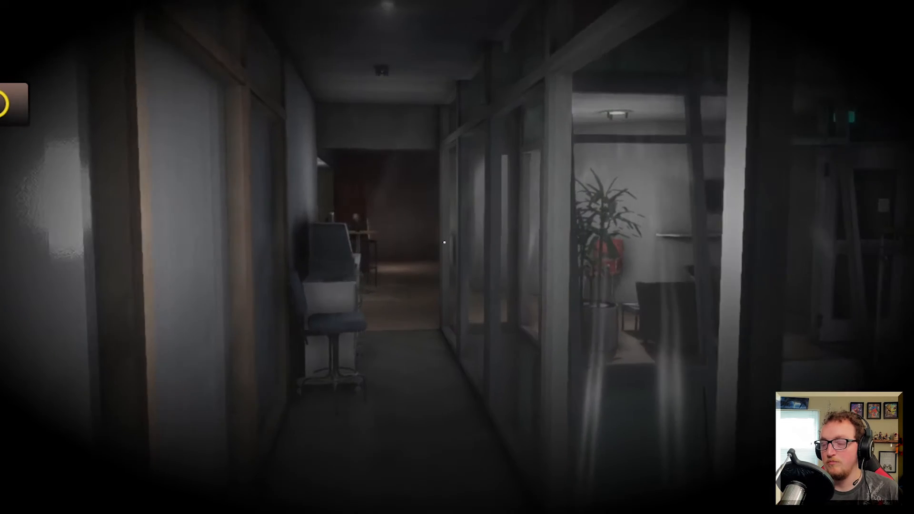
# Step: Walk forward through the dim offices after drinking the coffee
pyautogui.press('w')
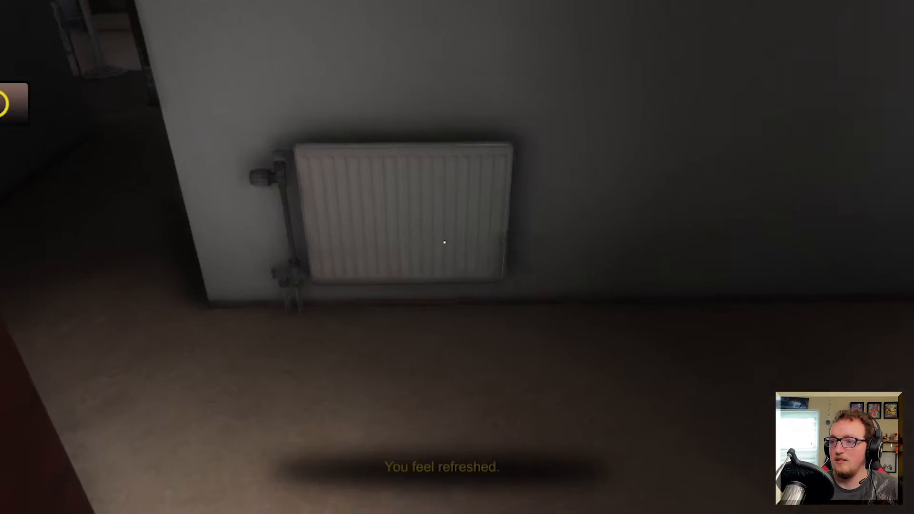
pyautogui.moveTo(457, 241)
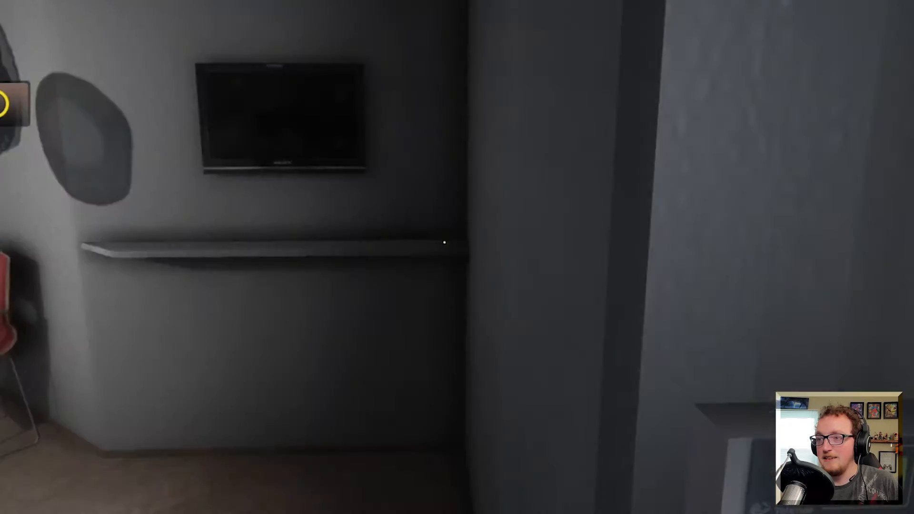
pyautogui.moveTo(443, 243)
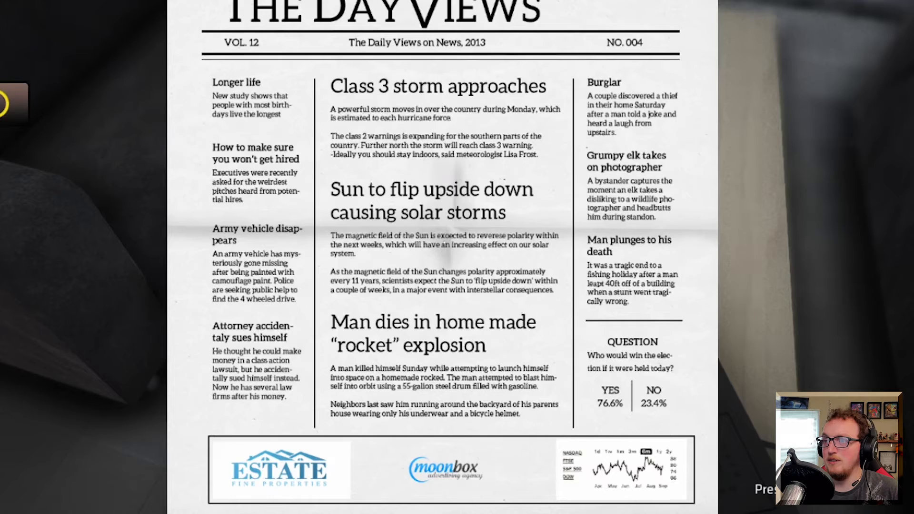
# Step: Scroll down to read the front page of The Day Views newspaper
pyautogui.scroll(-3)
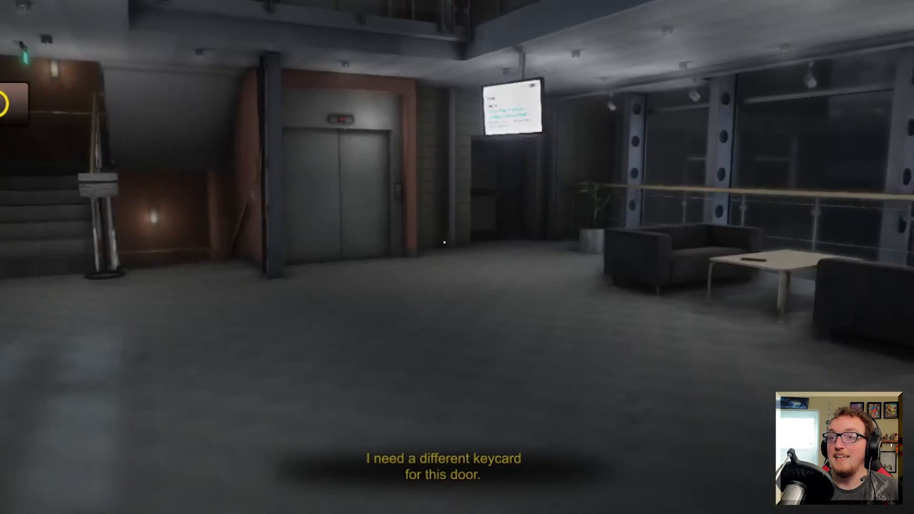
pyautogui.moveTo(457, 233)
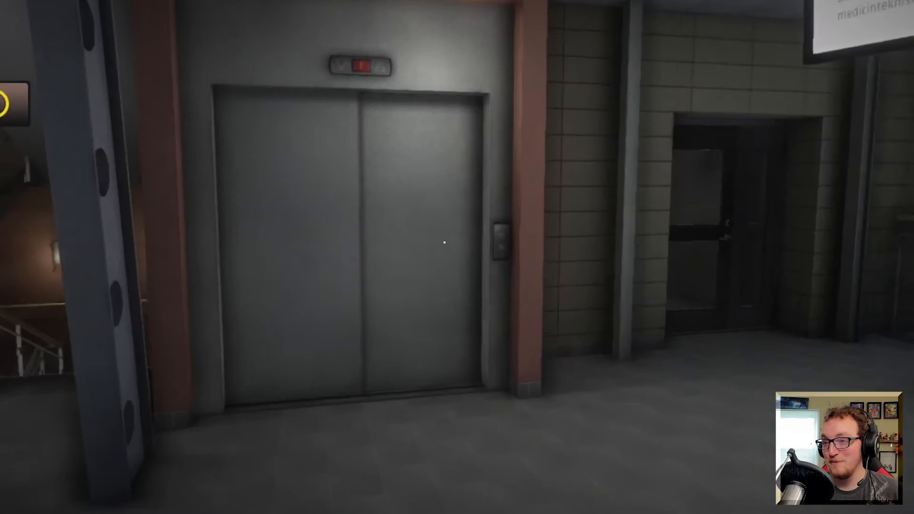
pyautogui.moveTo(443, 243)
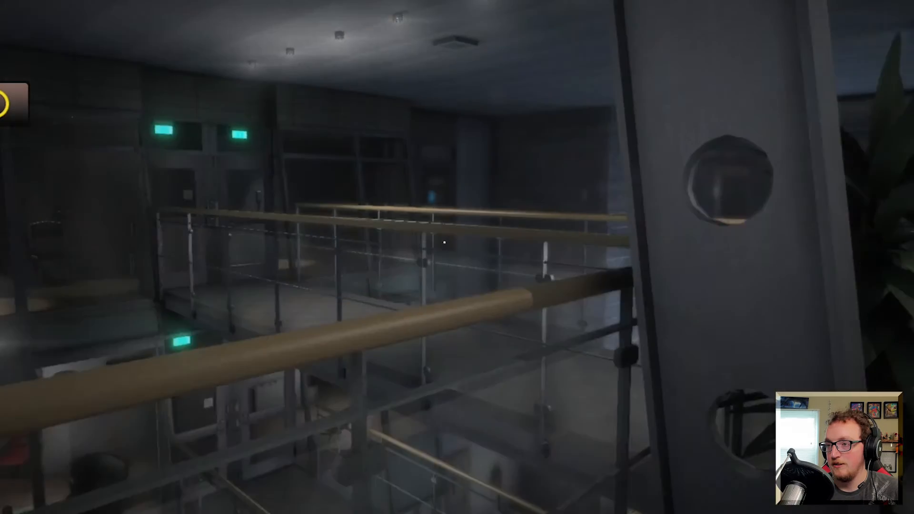
pyautogui.moveTo(457, 257)
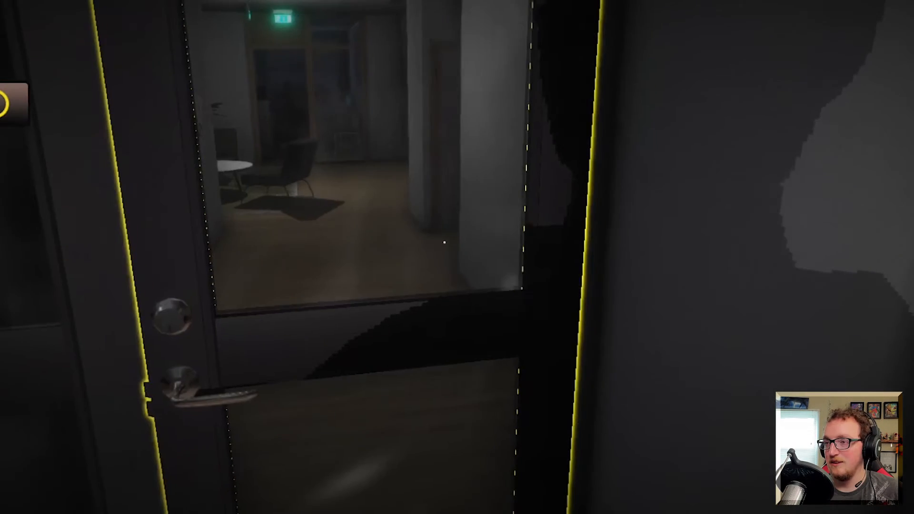
pyautogui.moveTo(443, 243)
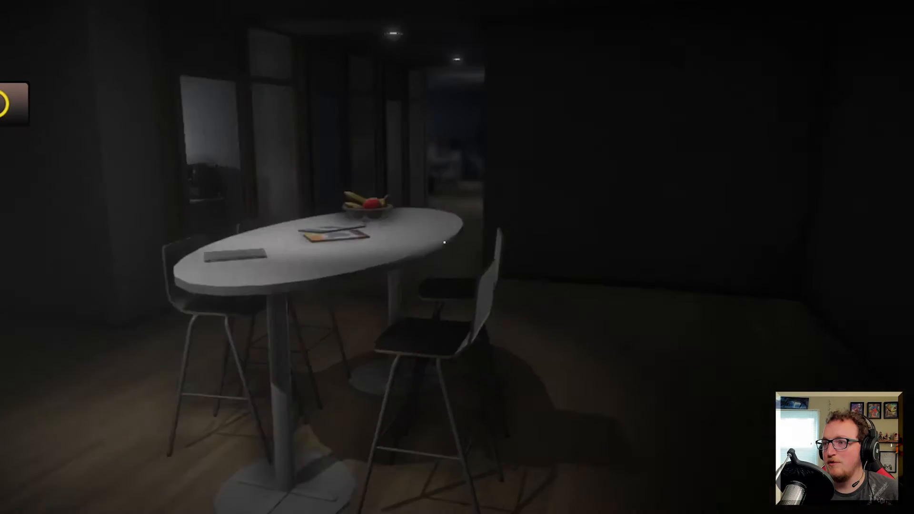
pyautogui.moveTo(457, 243)
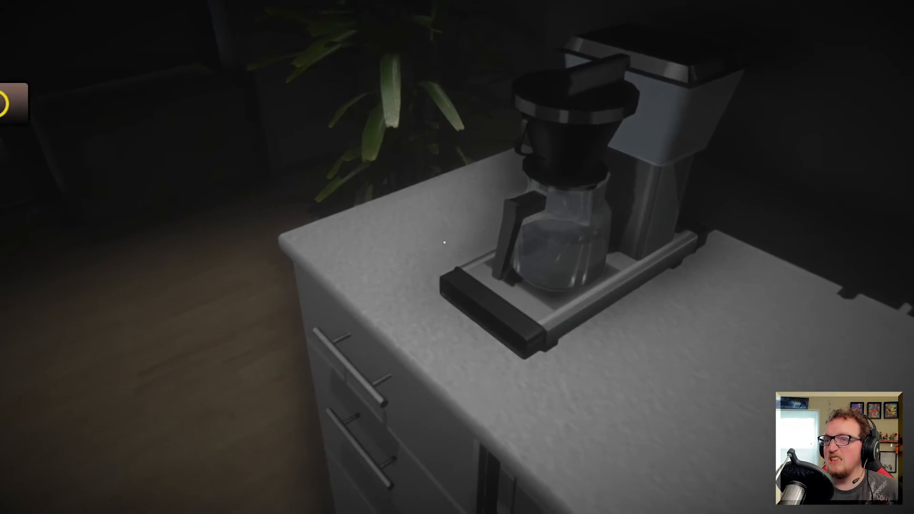
pyautogui.moveTo(455, 239)
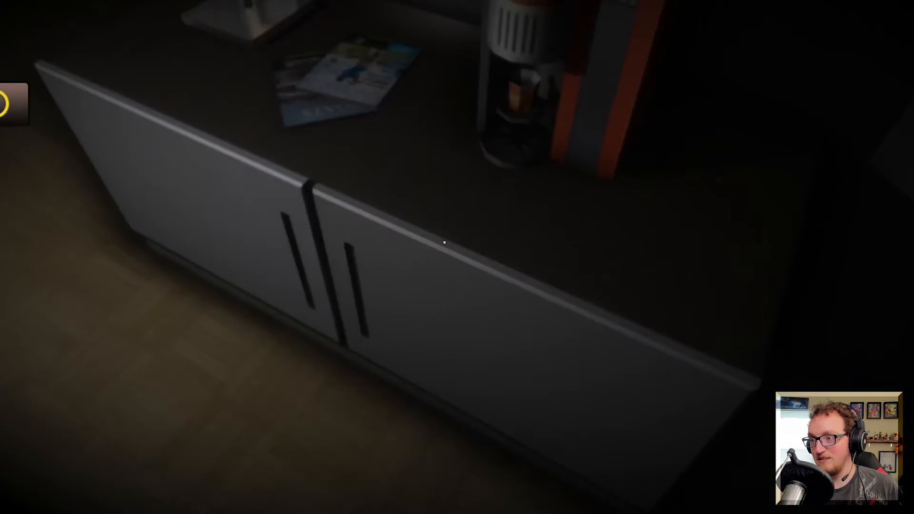
# Step: Try the cabinet doors beneath the espresso machine
pyautogui.click(445, 243)
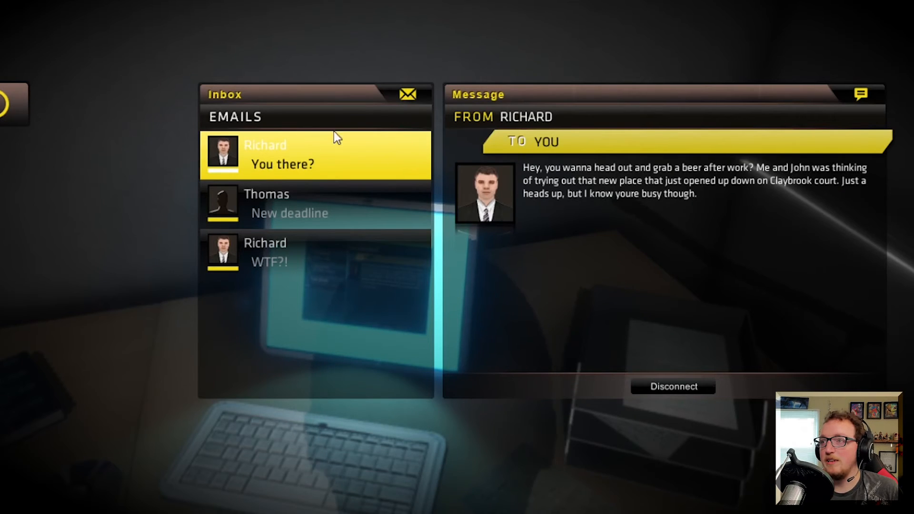
# Step: Read Richard's 'You there?' beer-invitation email and disconnect from the computer
pyautogui.click(672, 386)
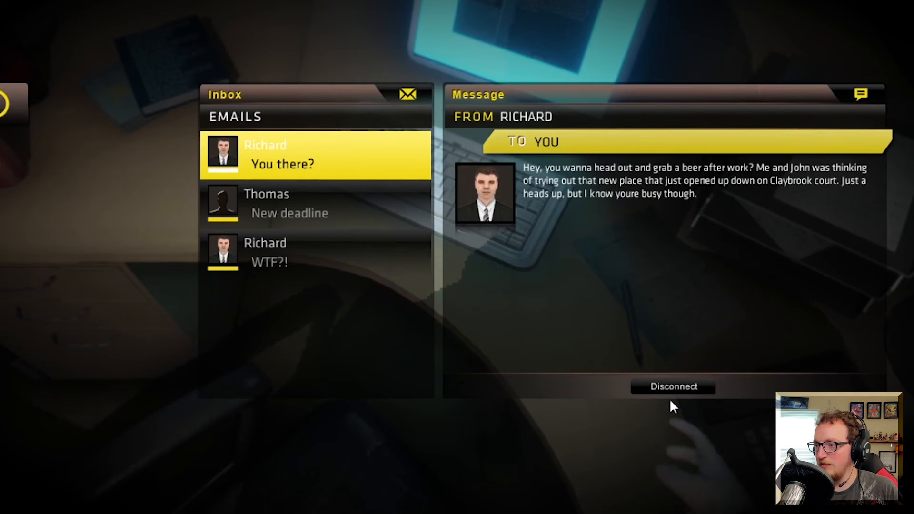
pyautogui.click(672, 387)
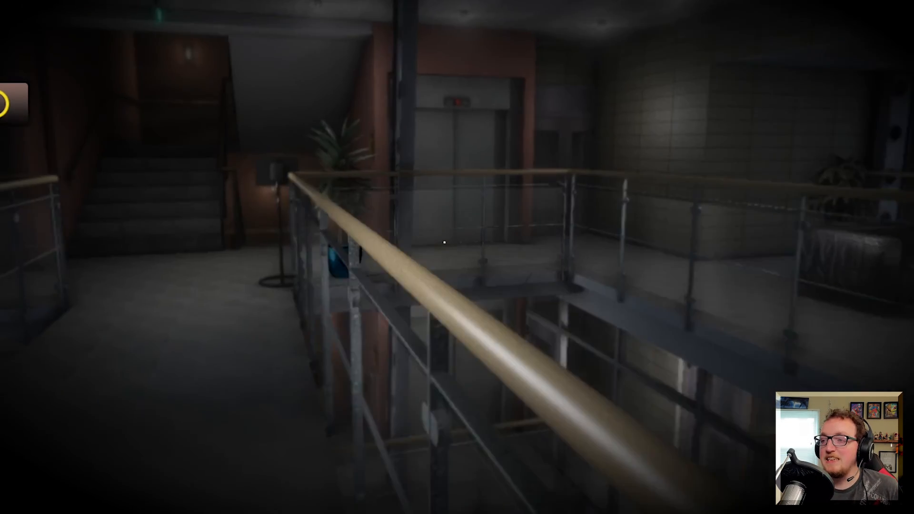
pyautogui.moveTo(457, 241)
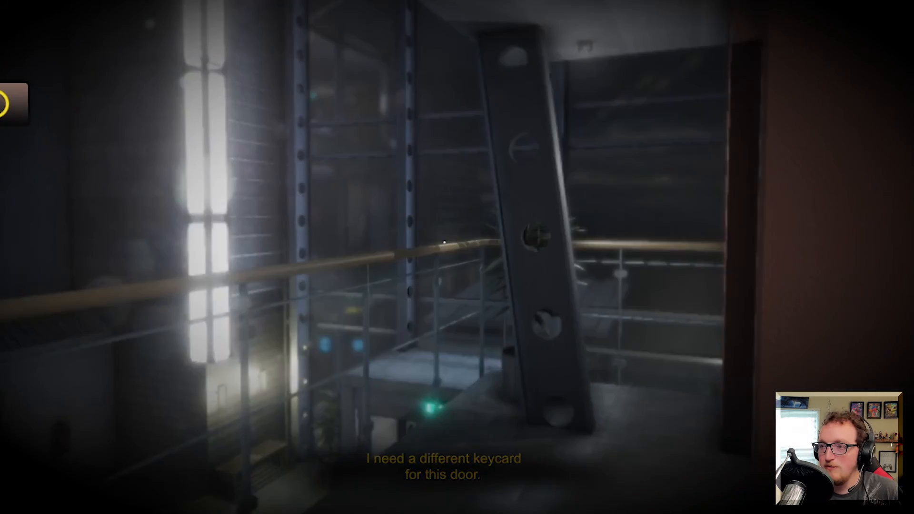
pyautogui.moveTo(457, 239)
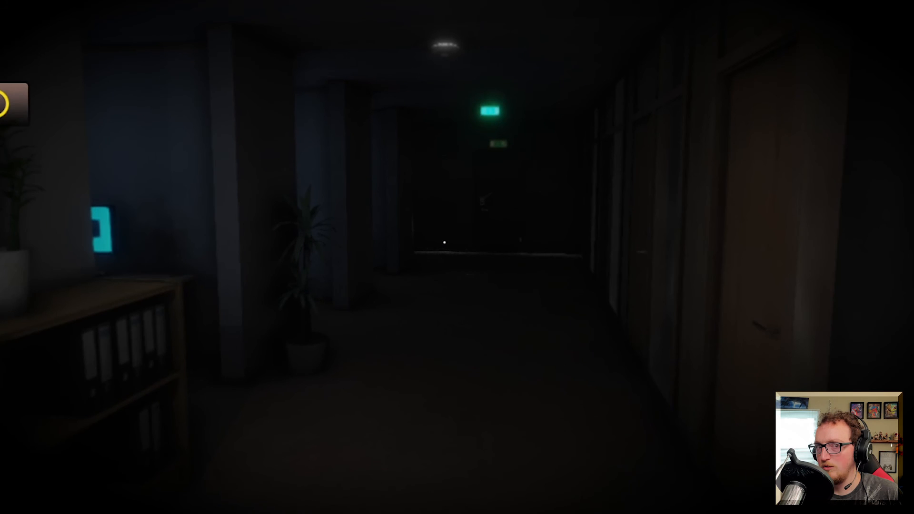
pyautogui.moveTo(457, 257)
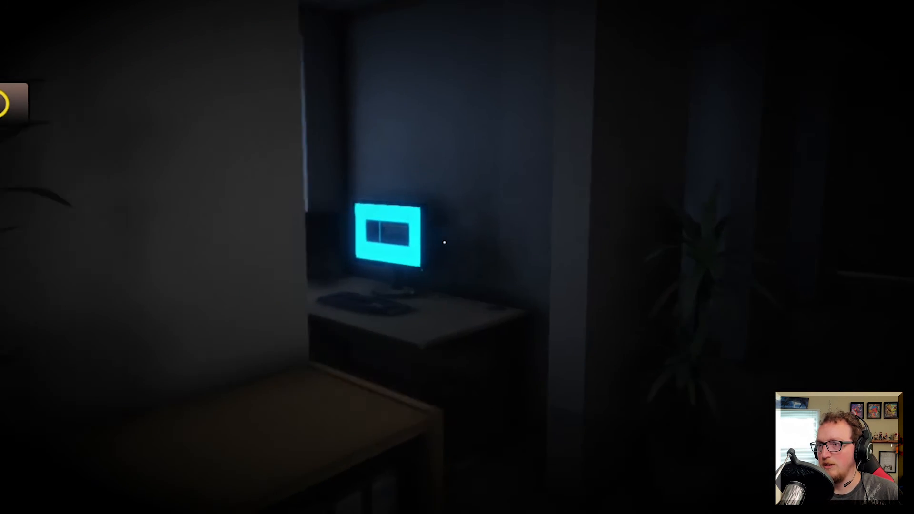
pyautogui.moveTo(443, 243)
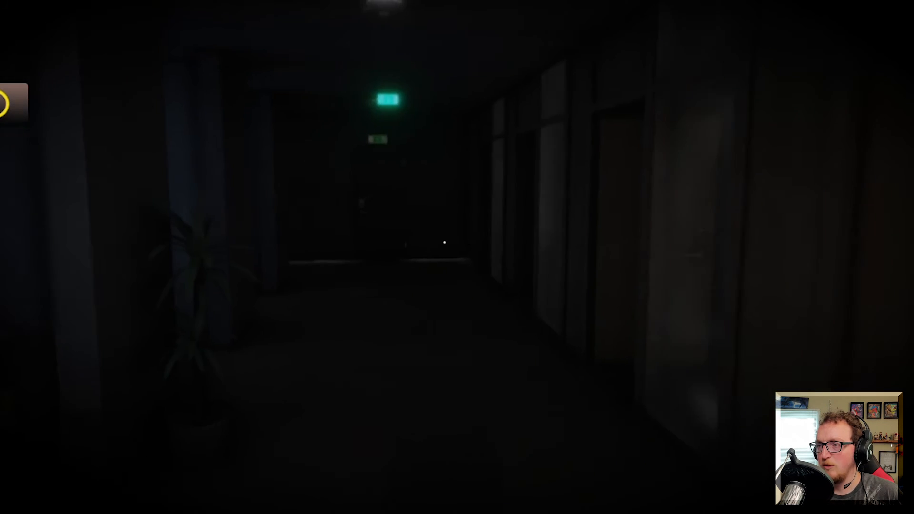
# Step: Walk forward down the dark corridor past the glowing monitor
pyautogui.press('w')
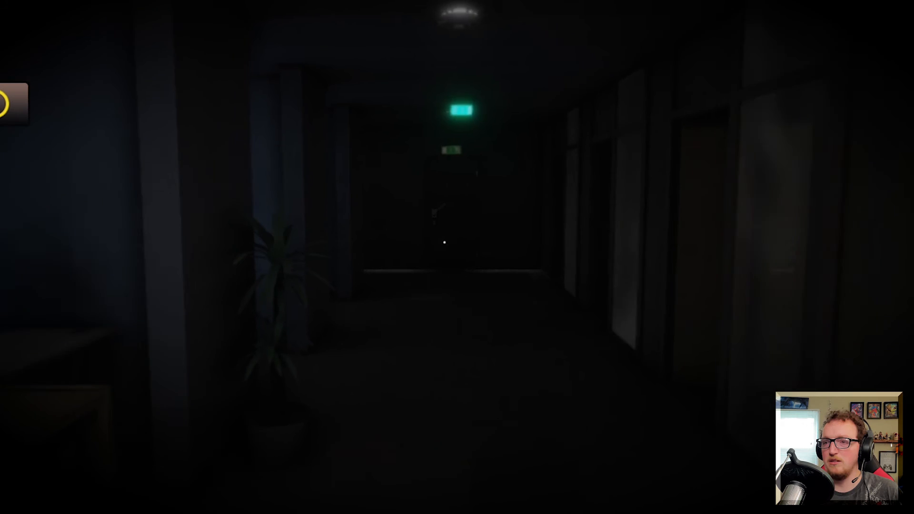
pyautogui.moveTo(457, 257)
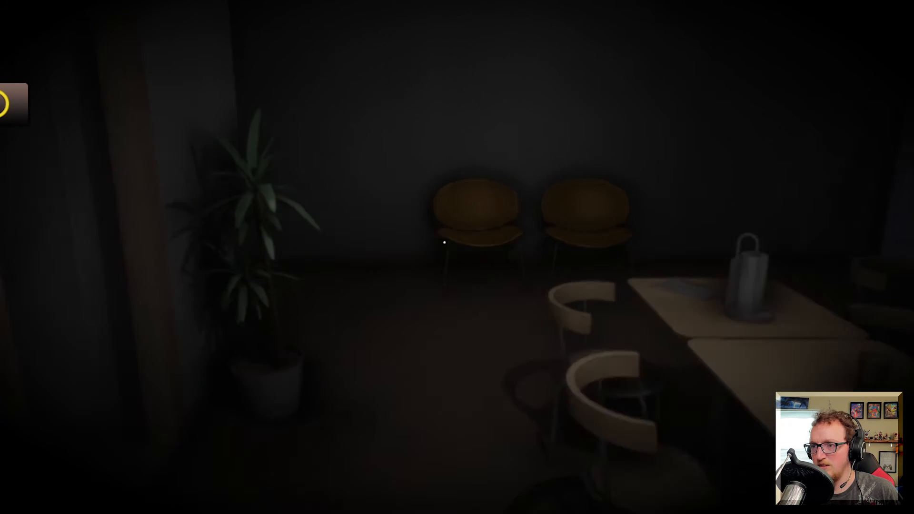